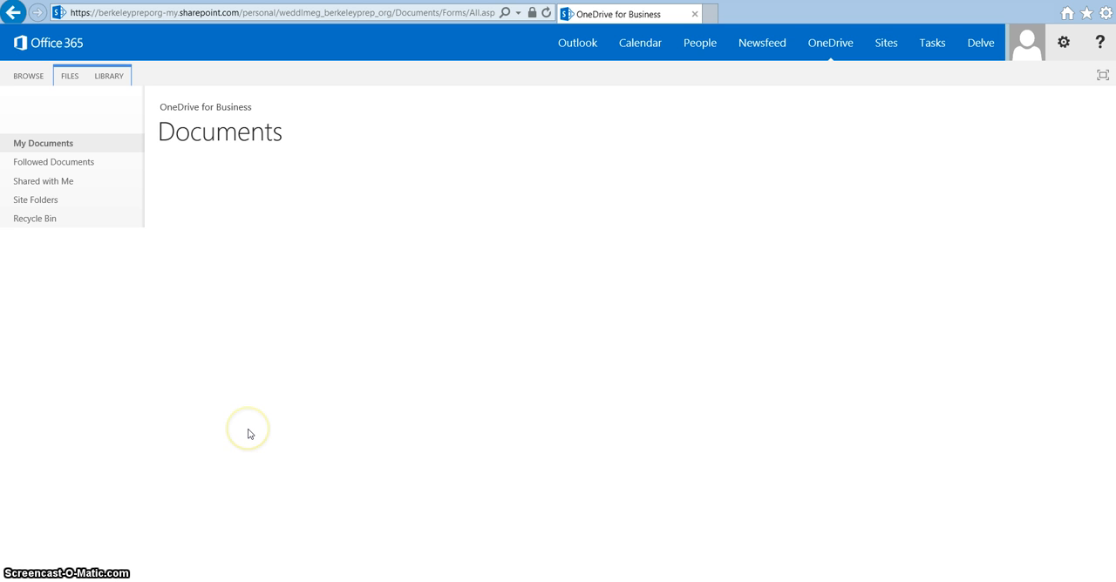
{"action": "mouse_move", "coordinate": [265, 428]}
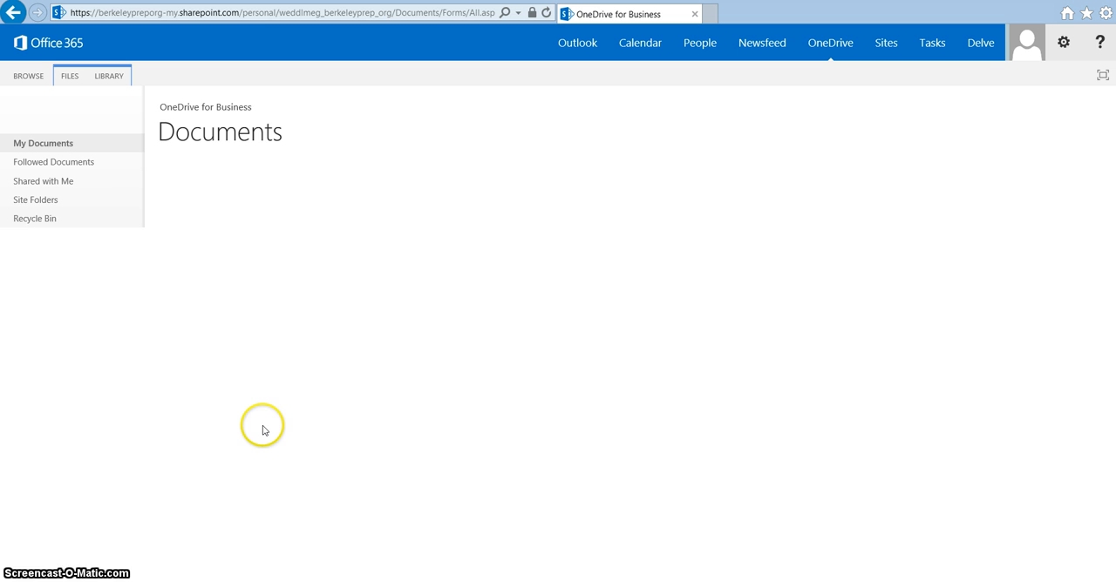
{"action": "mouse_move", "coordinate": [975, 108]}
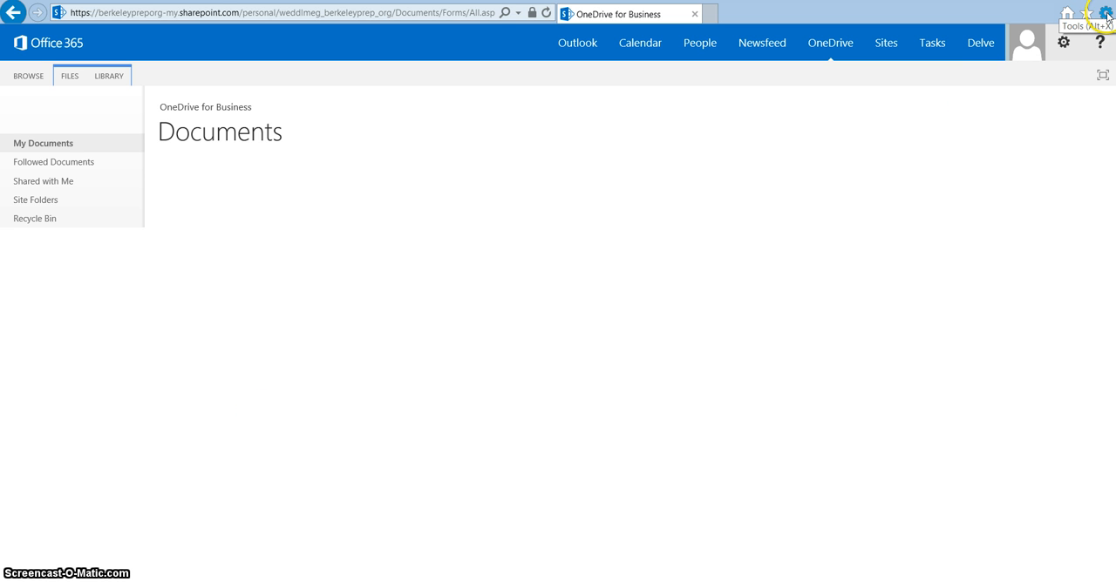
Reach the Security zone settings in Internet Options from the Tools gear
{"action": "left_click", "coordinate": [1105, 12]}
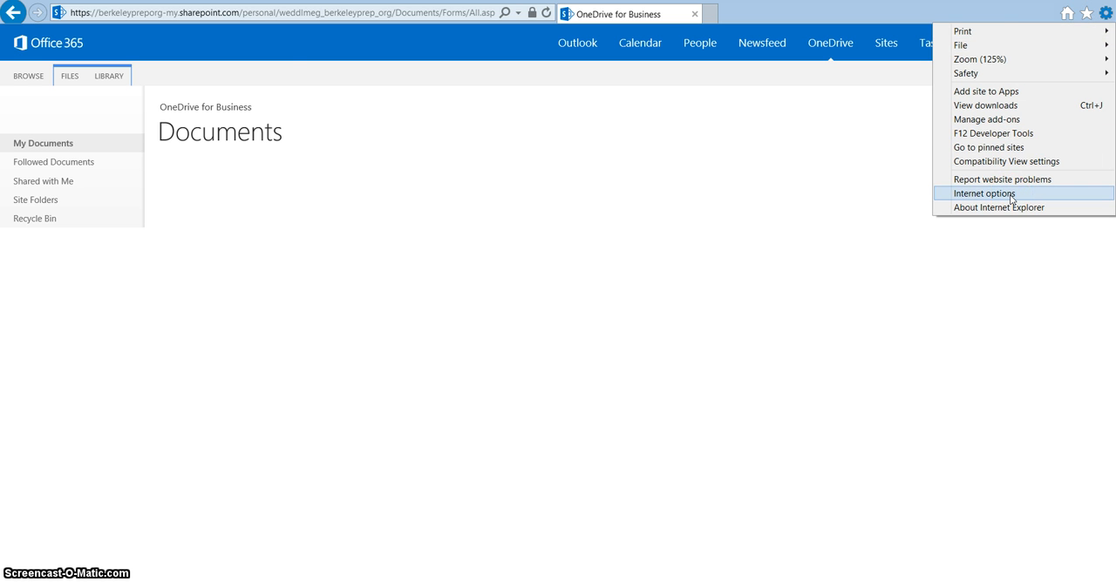
{"action": "left_click", "coordinate": [985, 194]}
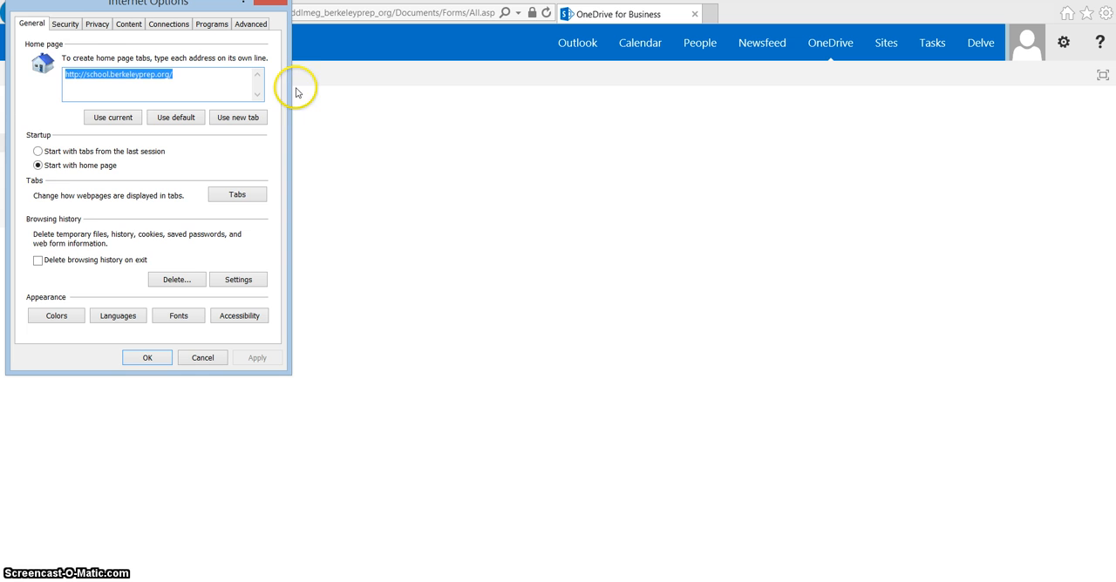
{"action": "left_click", "coordinate": [65, 24]}
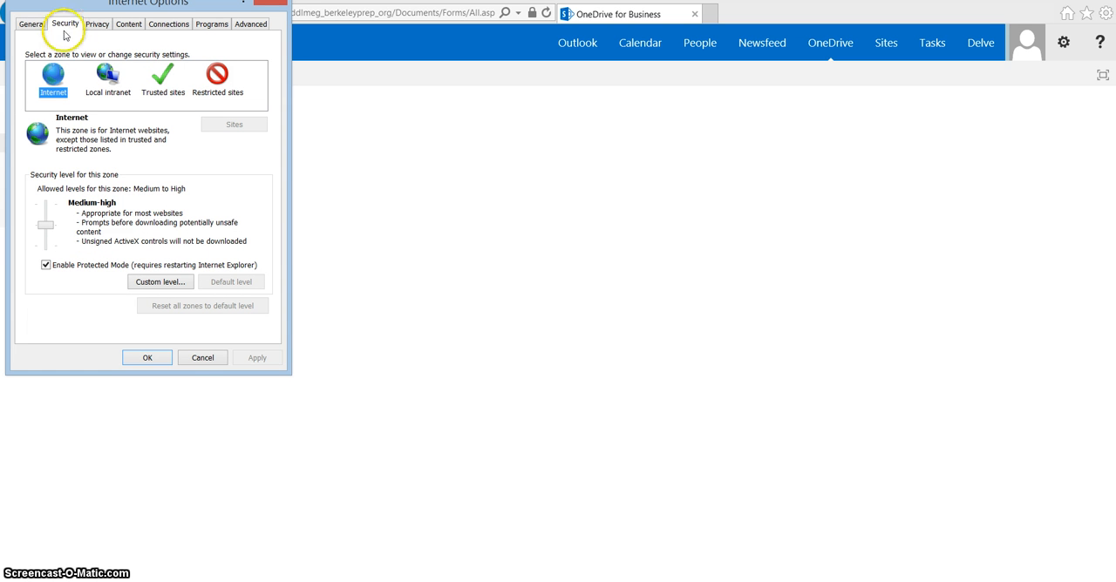
{"action": "mouse_move", "coordinate": [162, 77]}
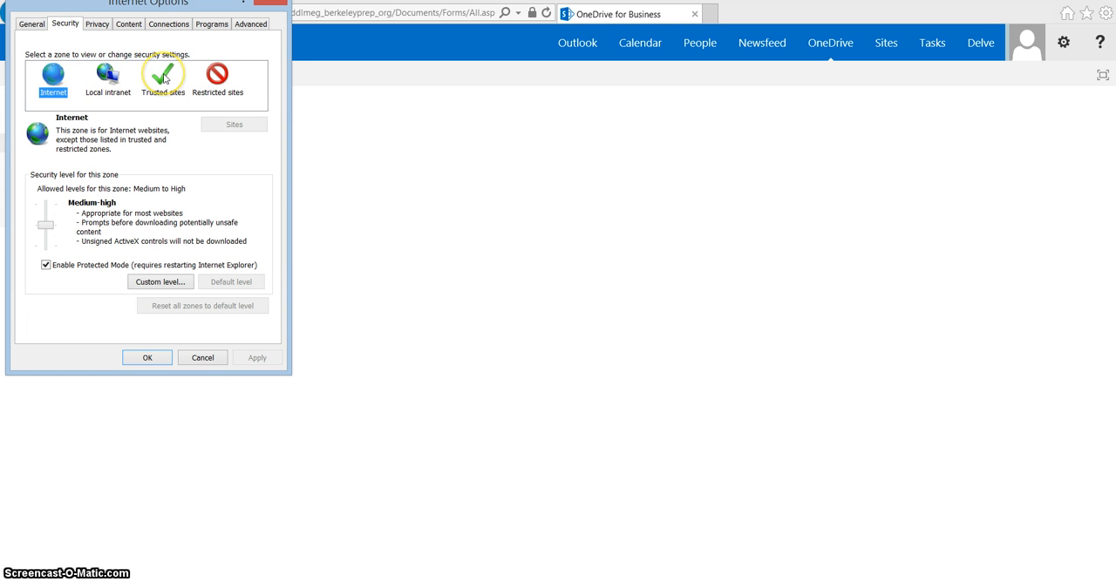
Add the berkeleyprep-my SharePoint address to the Trusted sites zone list
{"action": "left_click", "coordinate": [162, 79]}
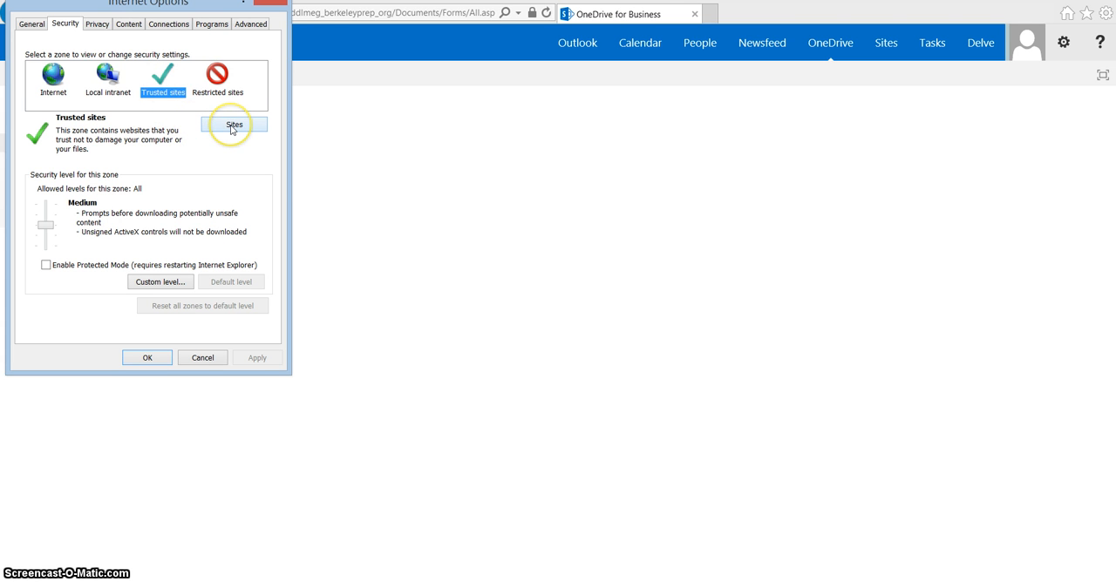
{"action": "left_click", "coordinate": [234, 126]}
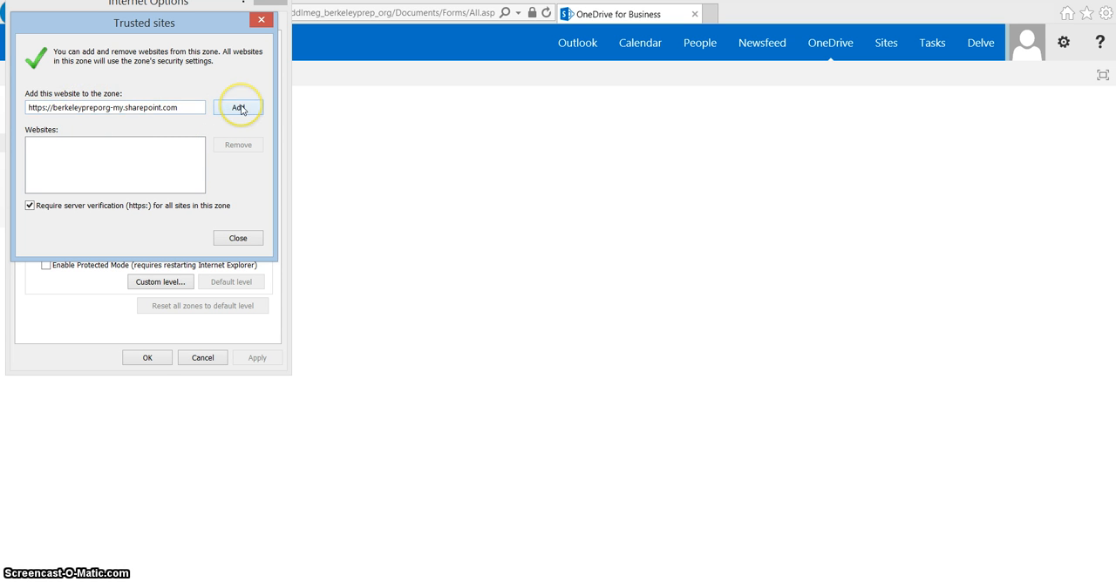
{"action": "left_click", "coordinate": [237, 108]}
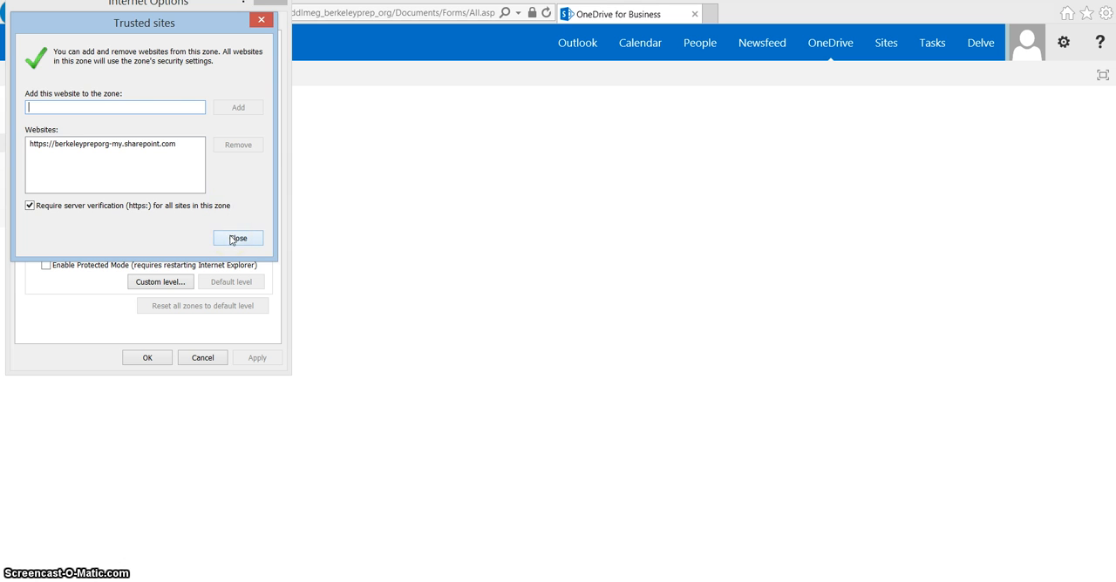
{"action": "left_click", "coordinate": [237, 237]}
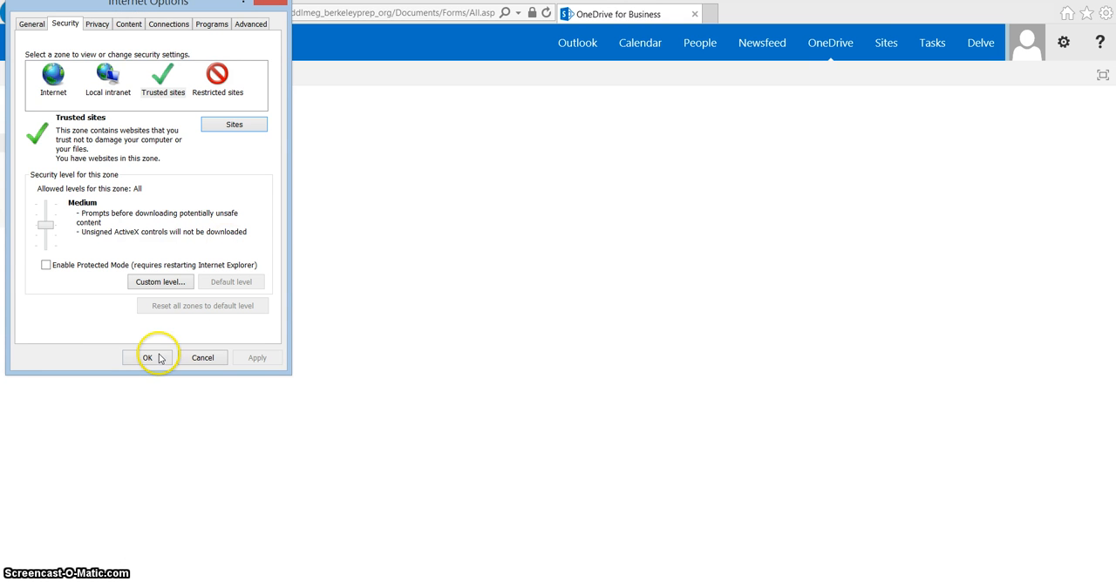
Confirm Internet Options and show the Library ribbon with Open with Explorer above Documents
{"action": "left_click", "coordinate": [146, 357]}
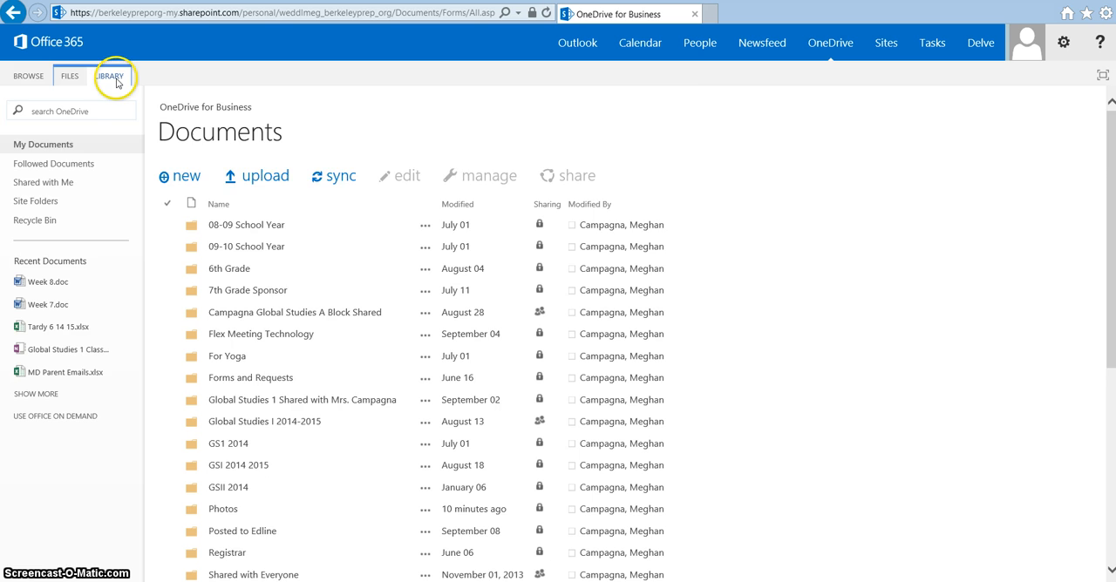
{"action": "left_click", "coordinate": [108, 77]}
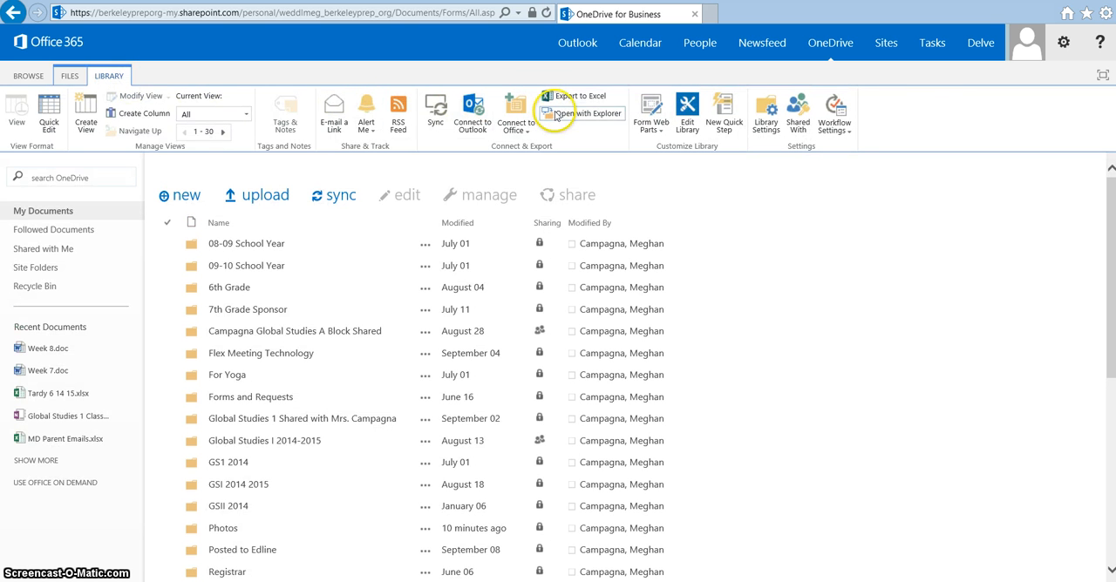